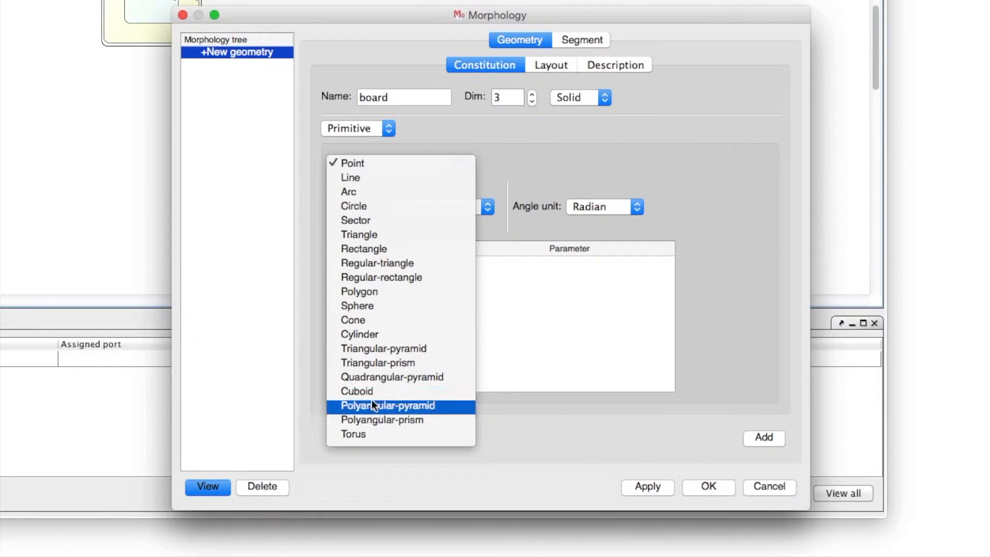
- Make the 'board' geometry a 100 × 100 × 1 cuboid, apply it, and view it in 3D
click(356, 391)
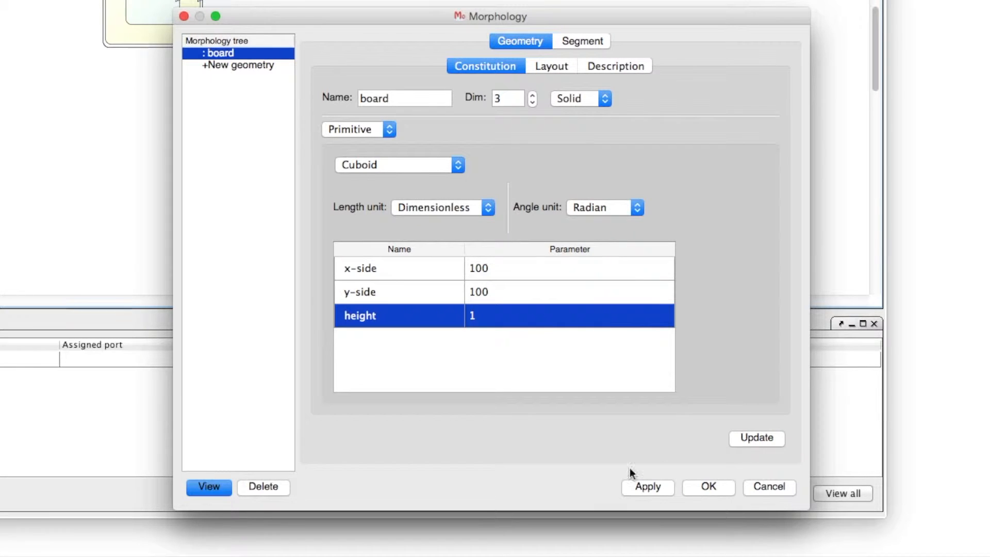
click(581, 41)
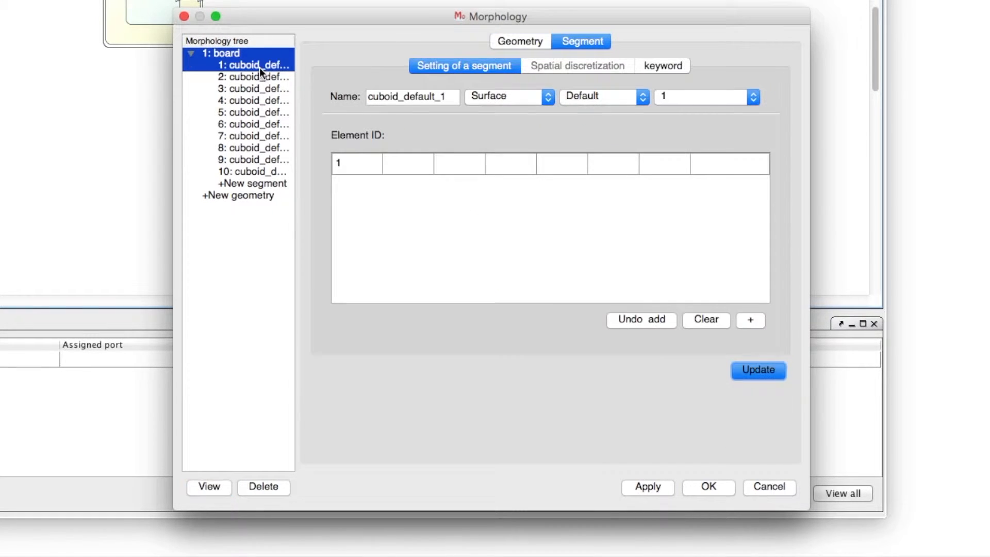
click(208, 487)
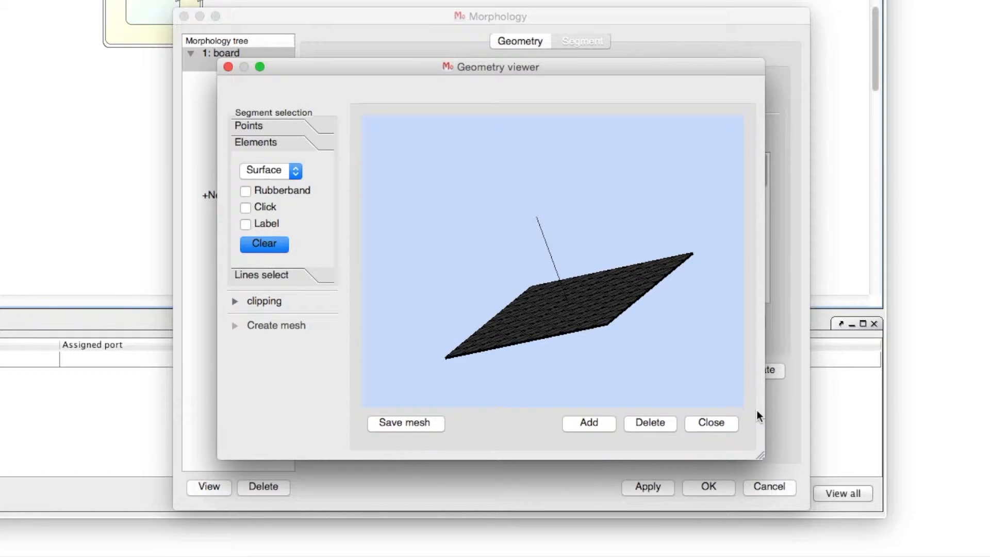
- Export the board mesh as board.vtk to the Desktop
click(405, 422)
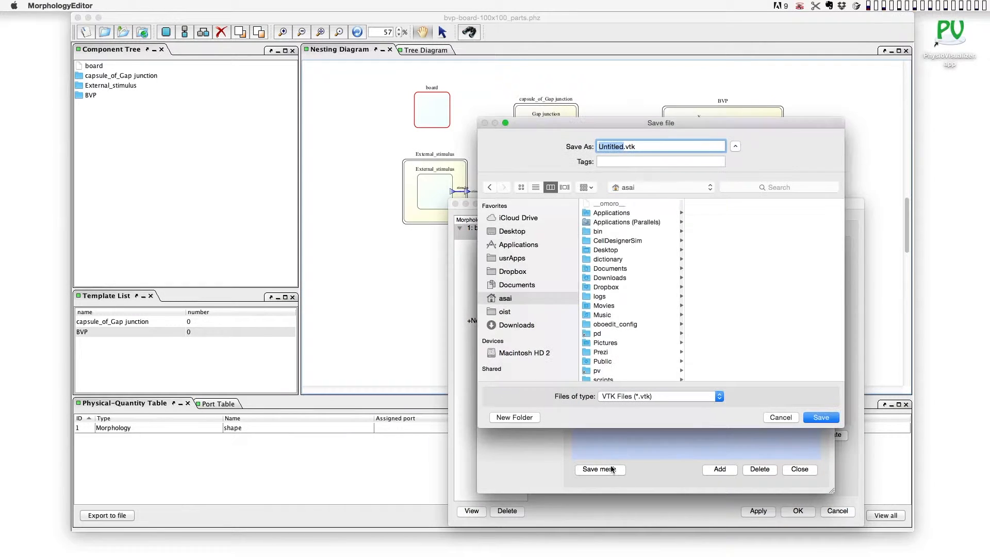
click(512, 231)
text(board)
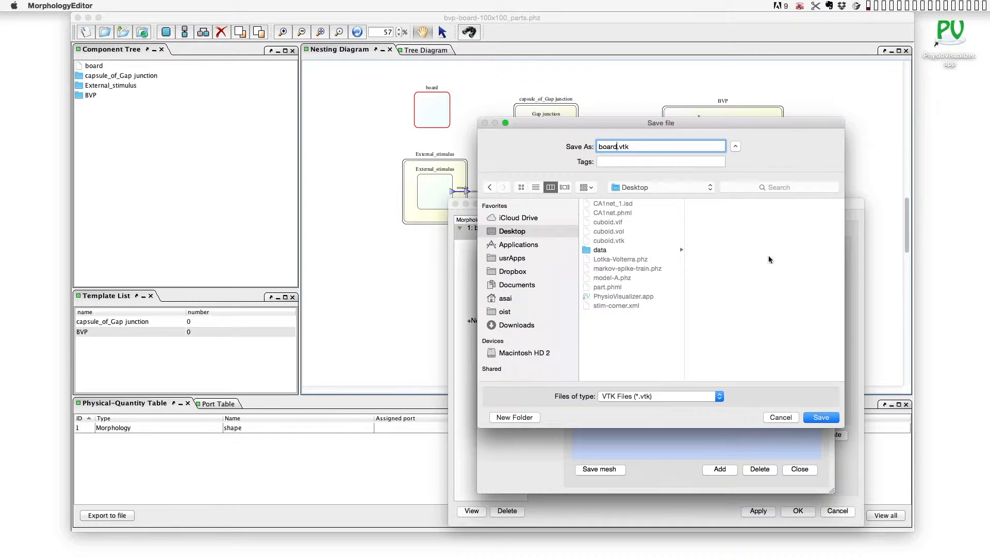
click(821, 417)
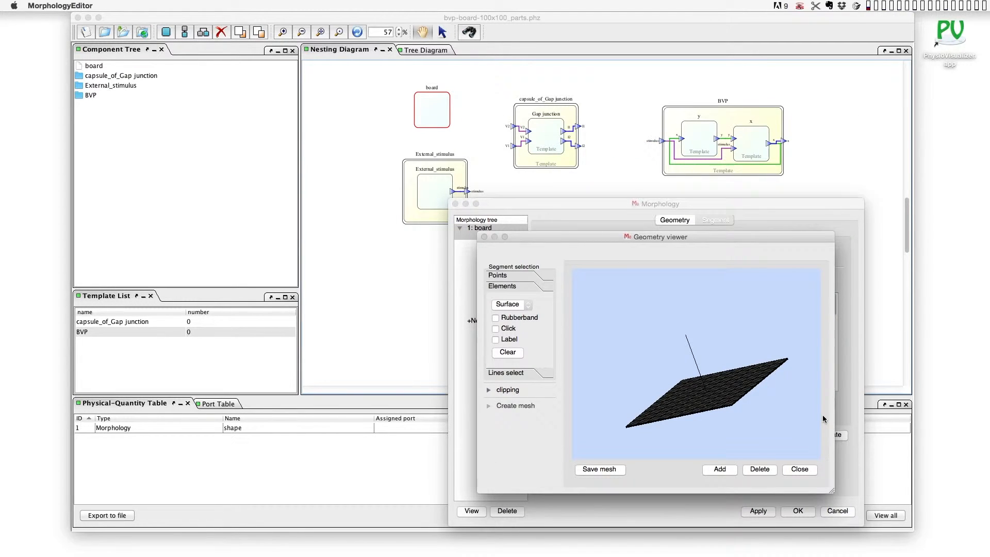
mouse_move(803, 454)
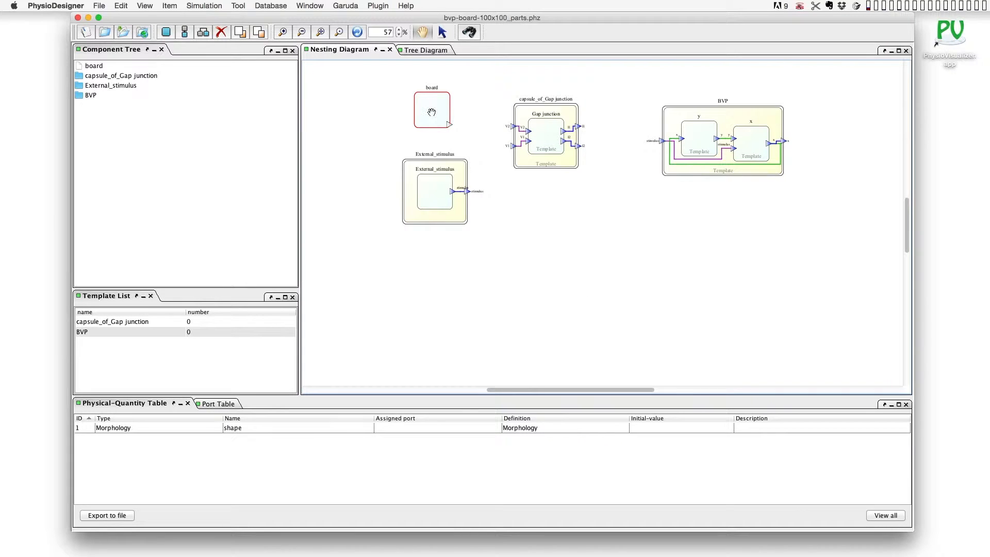
- Show the board mesh in ImageViewer and export it as board.vol at 100 × 100 × 1 voxels
right_click(432, 110)
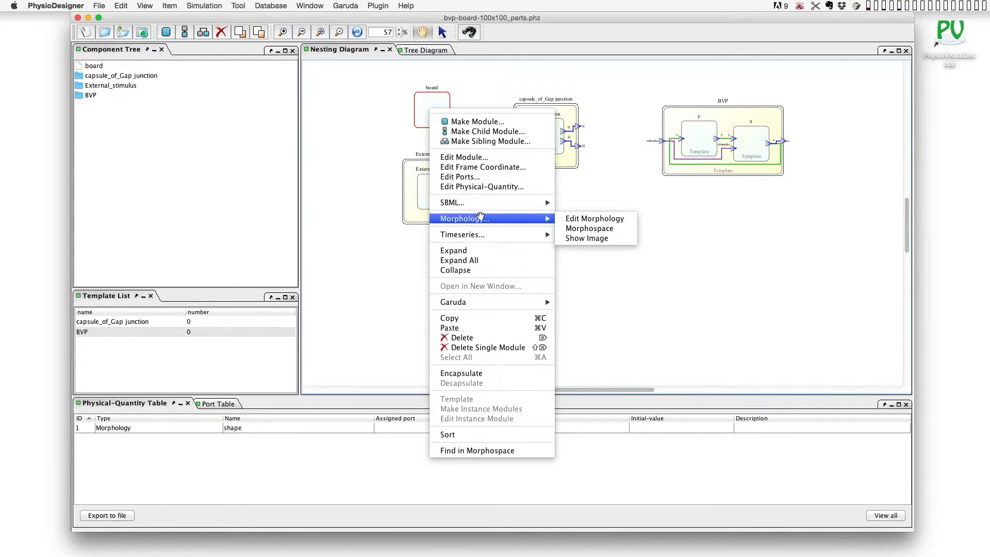
click(586, 238)
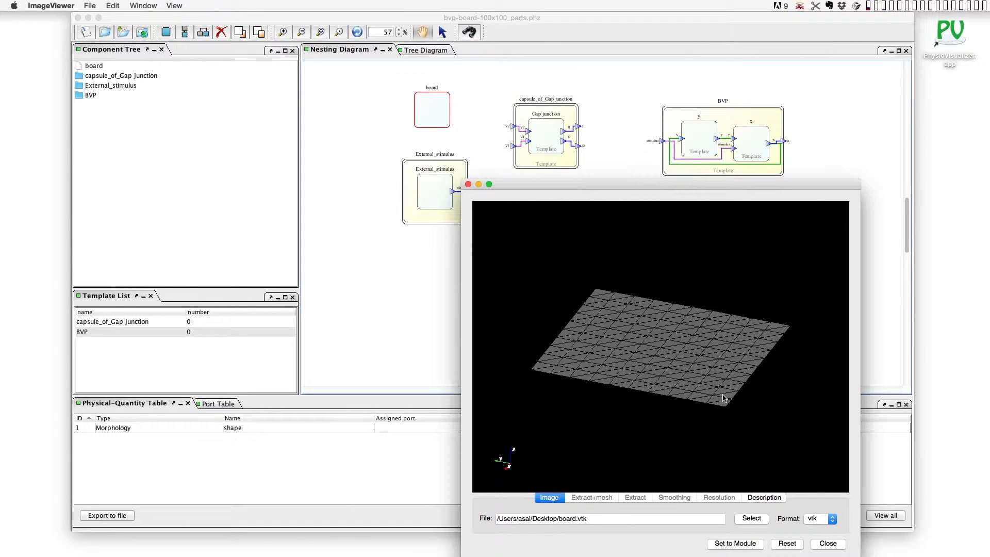
click(89, 6)
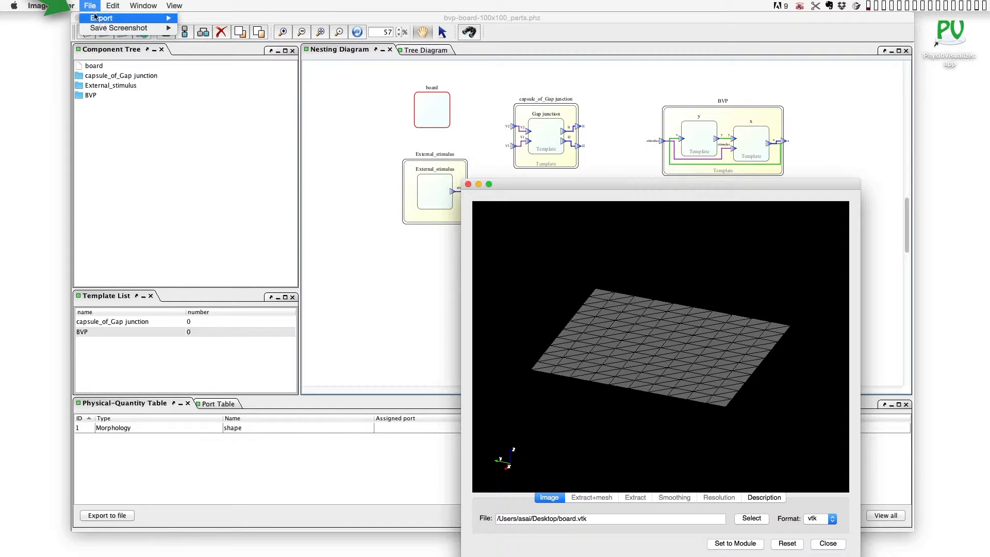
click(101, 18)
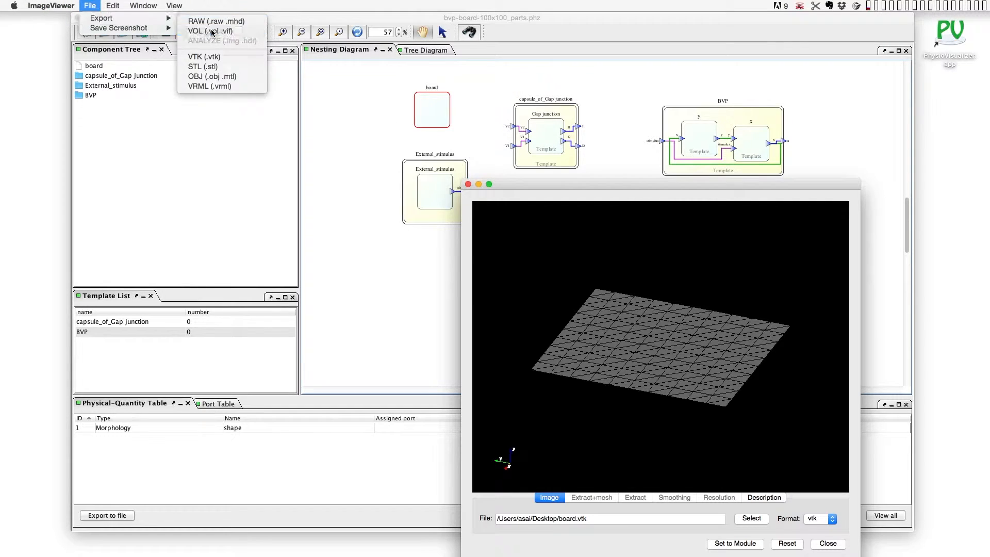
click(207, 31)
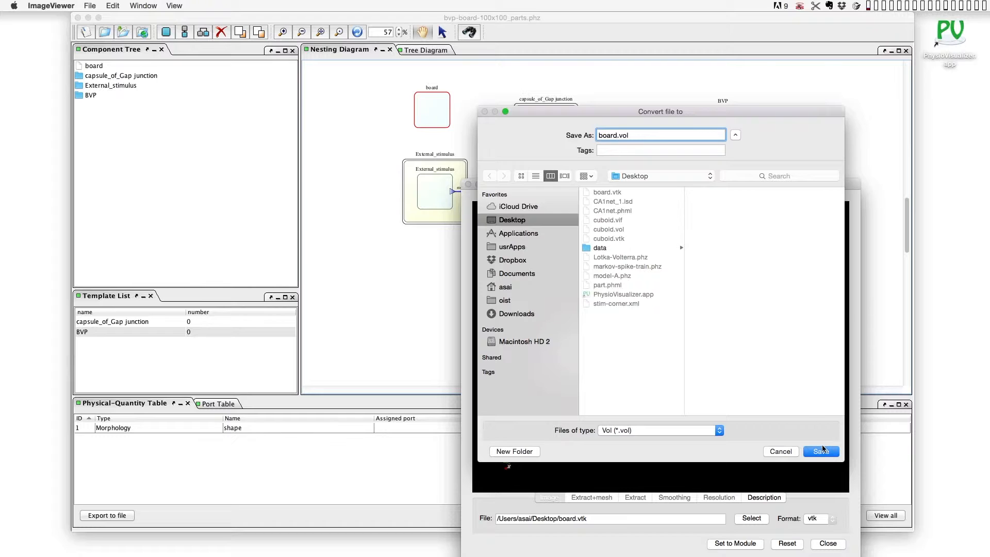
click(820, 451)
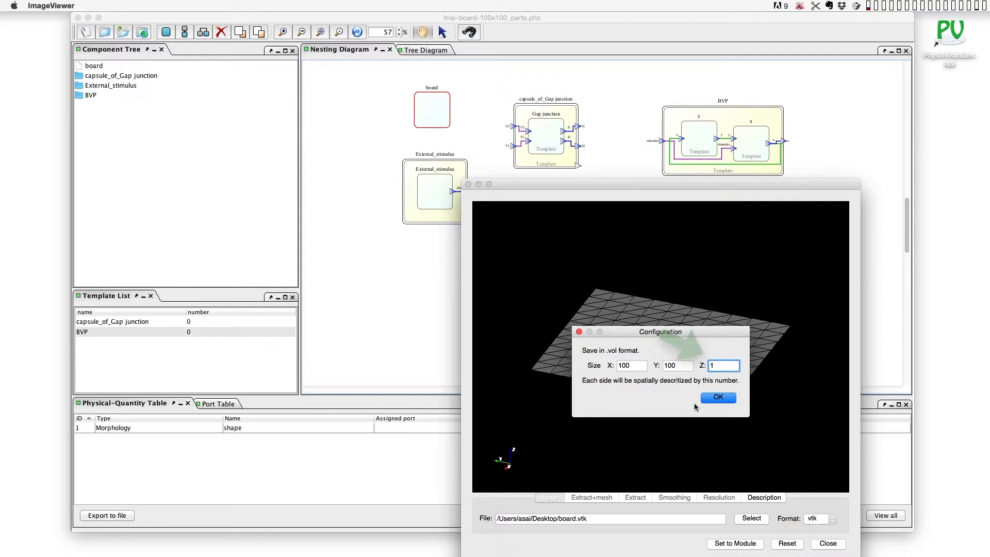
click(718, 397)
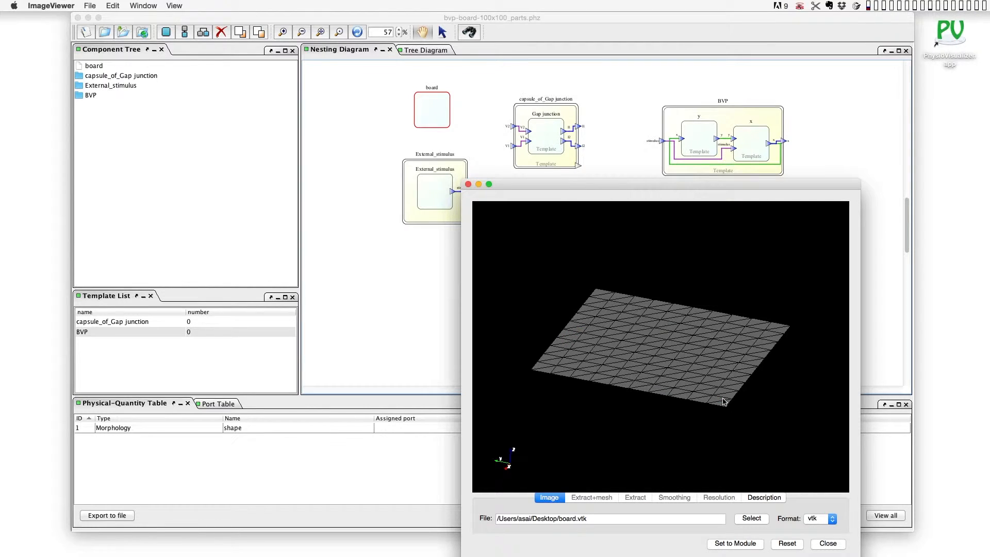
click(820, 519)
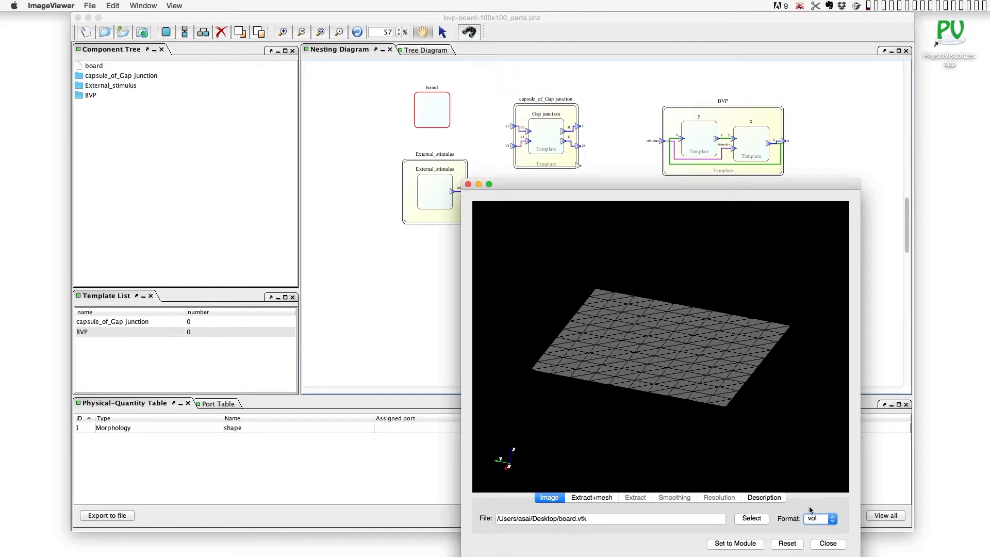
- Load board.vol into the slice views and bring up the Select voxels dialog
click(751, 518)
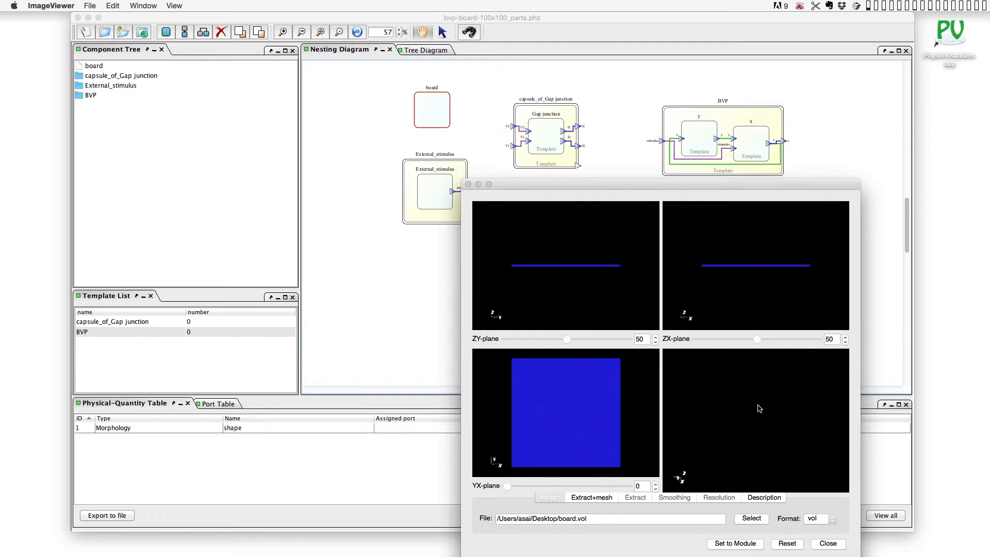
click(174, 5)
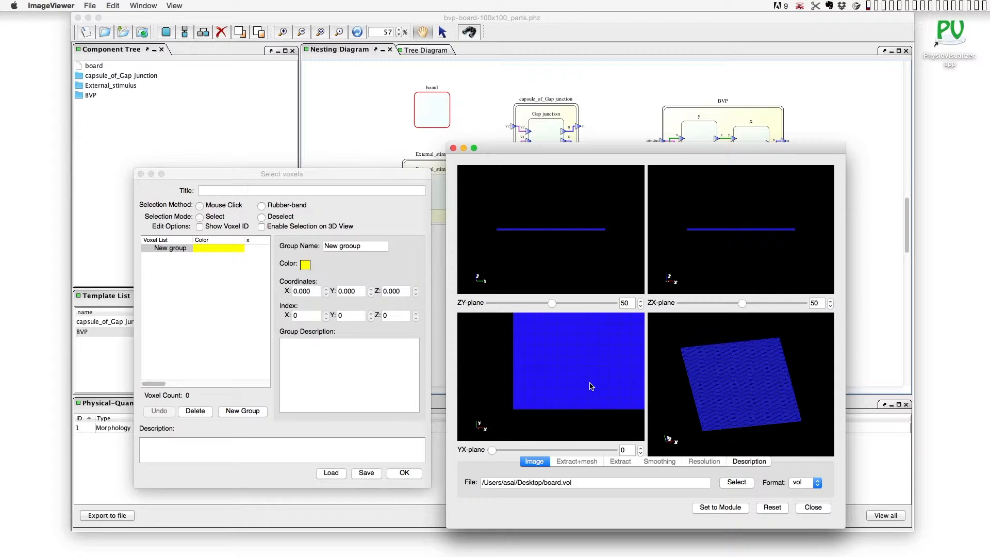
- Pick eight corner voxels and save them as stim-corner.xml
click(525, 399)
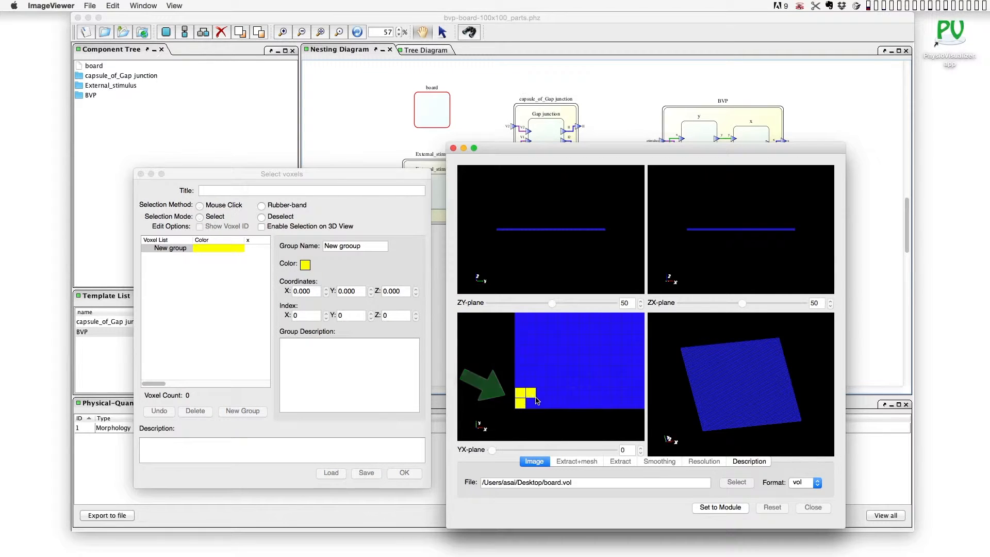
click(534, 397)
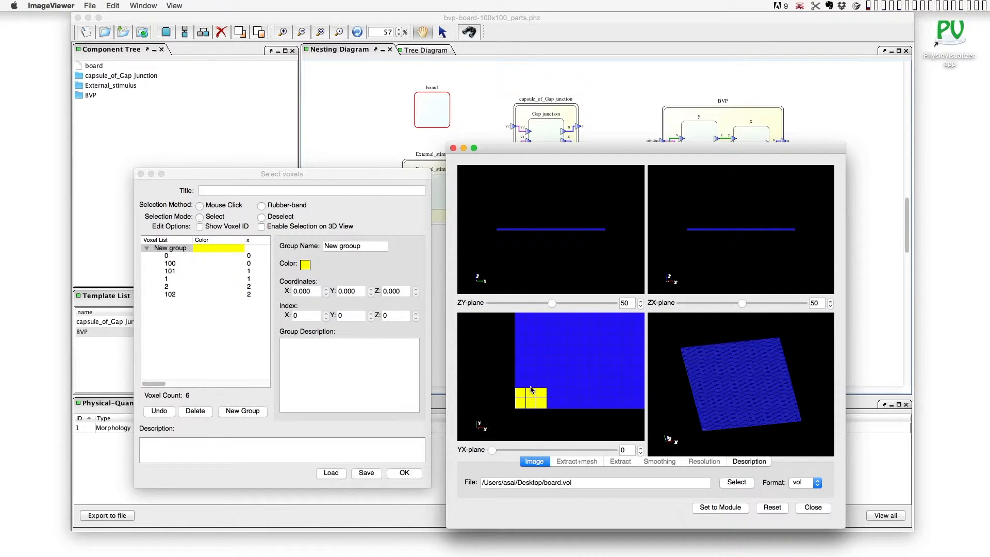
click(521, 385)
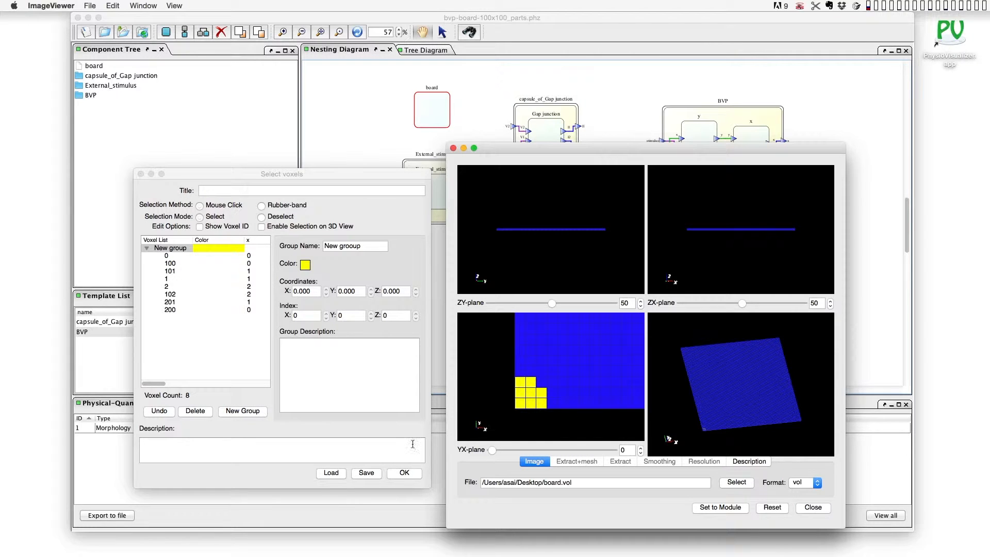
click(366, 473)
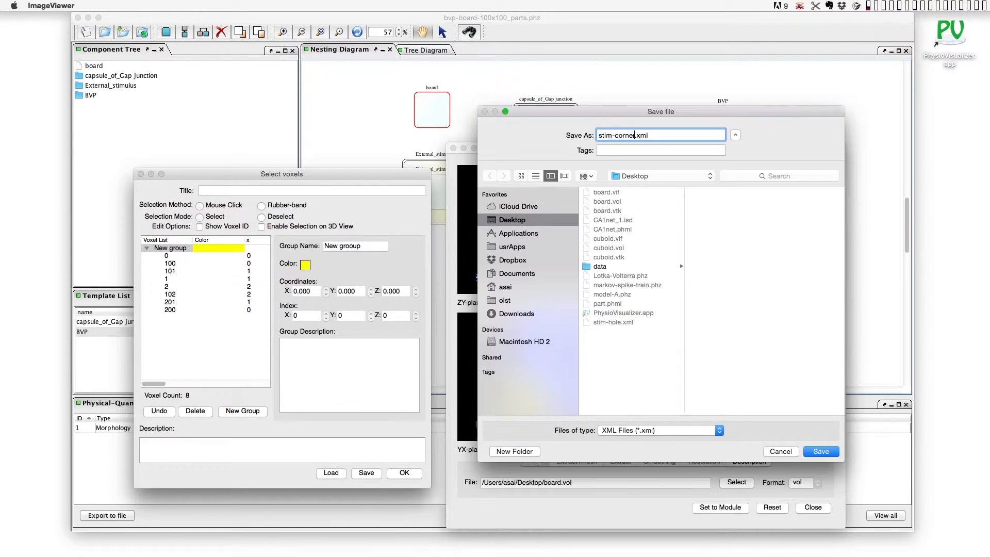
click(820, 451)
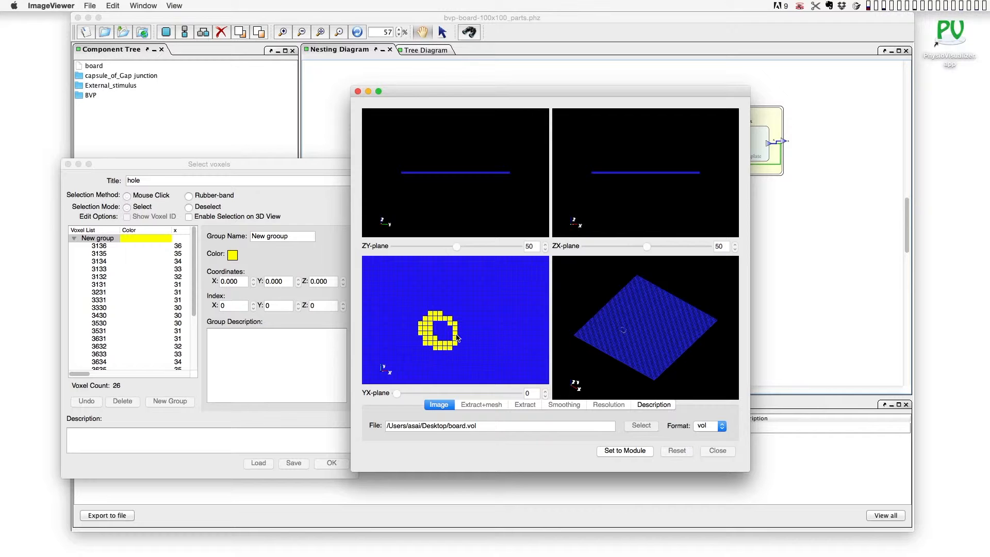
- Select a filled disc of voxels near the board centre and close the viewer
click(441, 332)
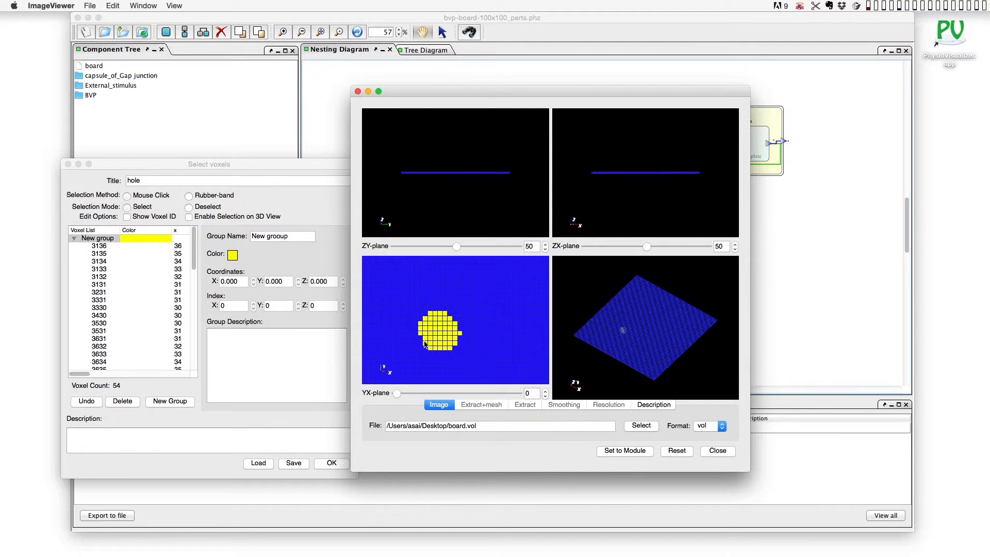
click(453, 334)
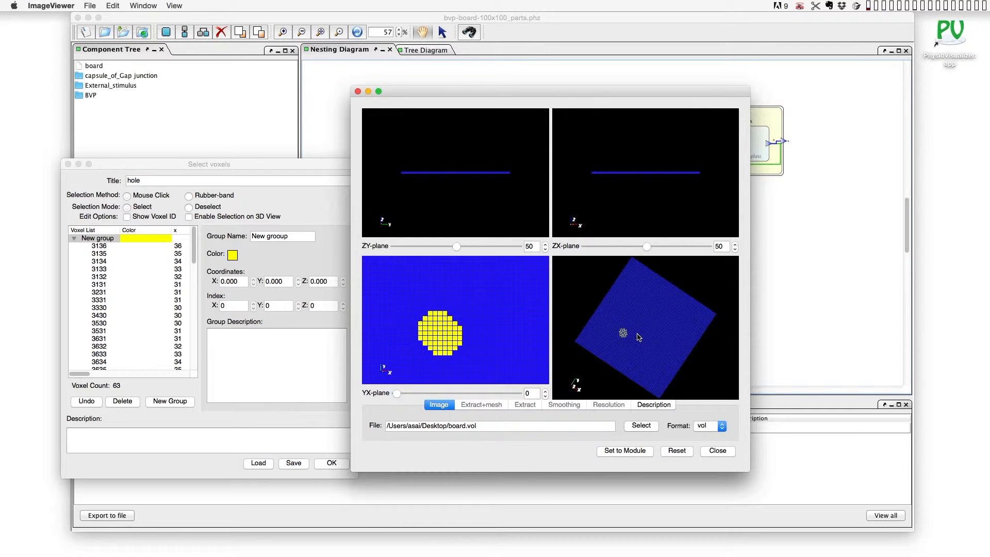
click(293, 463)
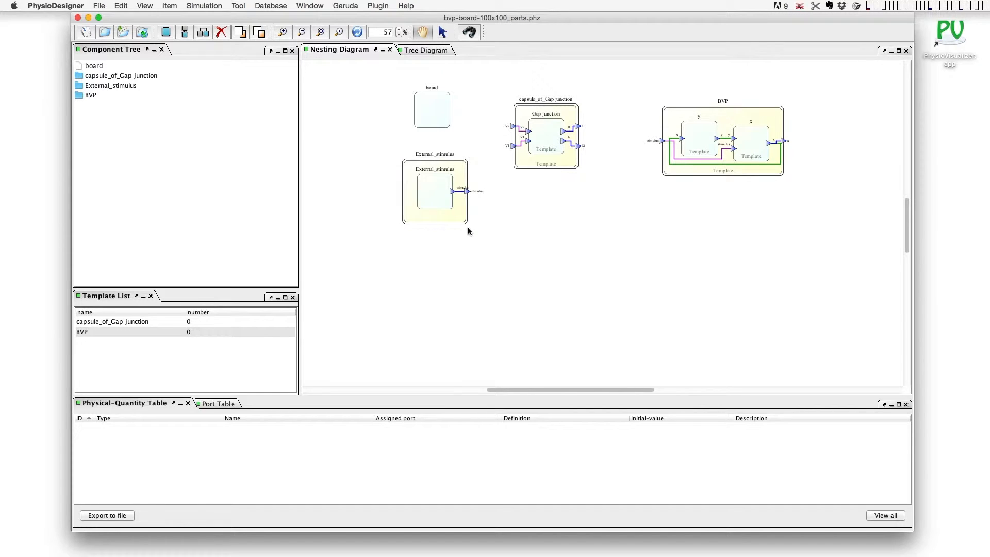
- Copy the External_stimulus module and place the pasted copy below it
click(434, 191)
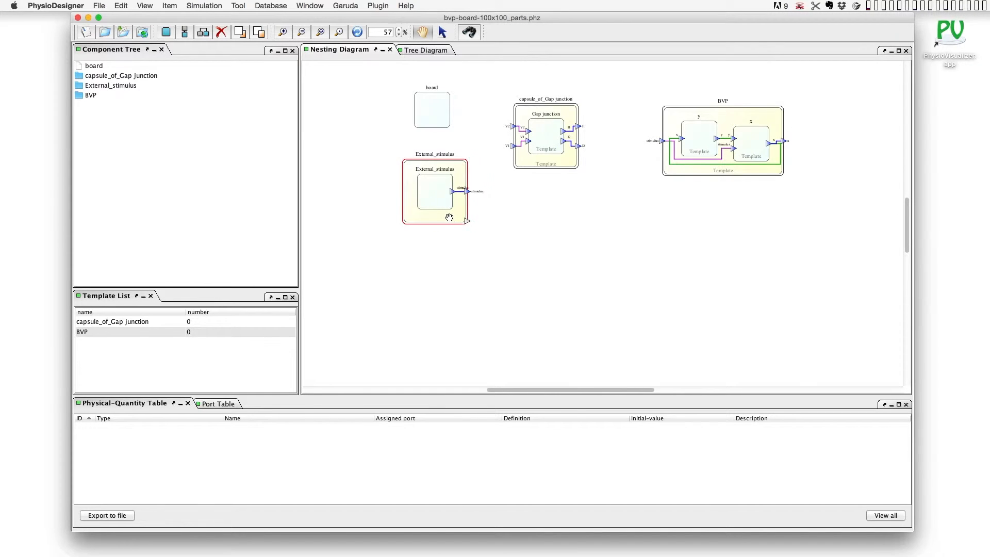
mouse_move(485, 417)
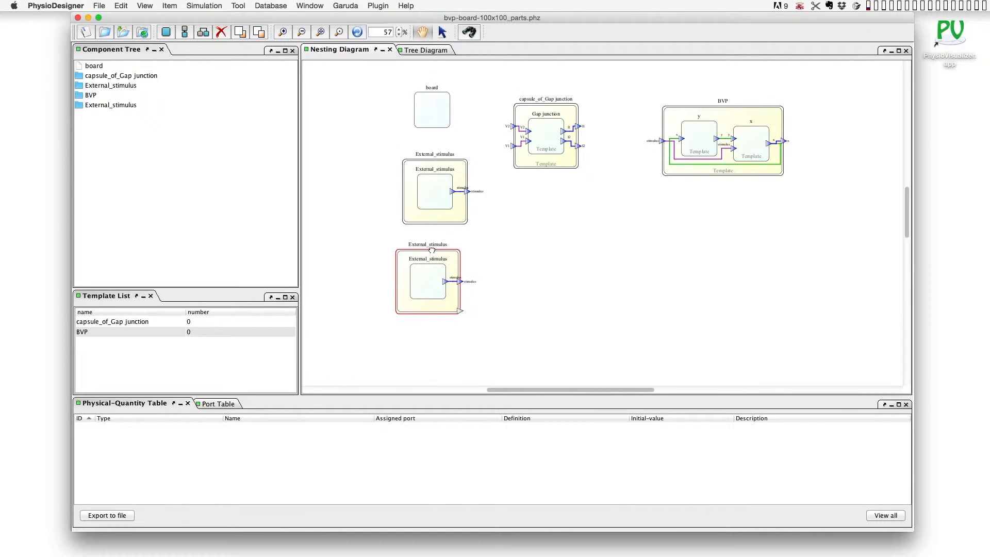
click(427, 281)
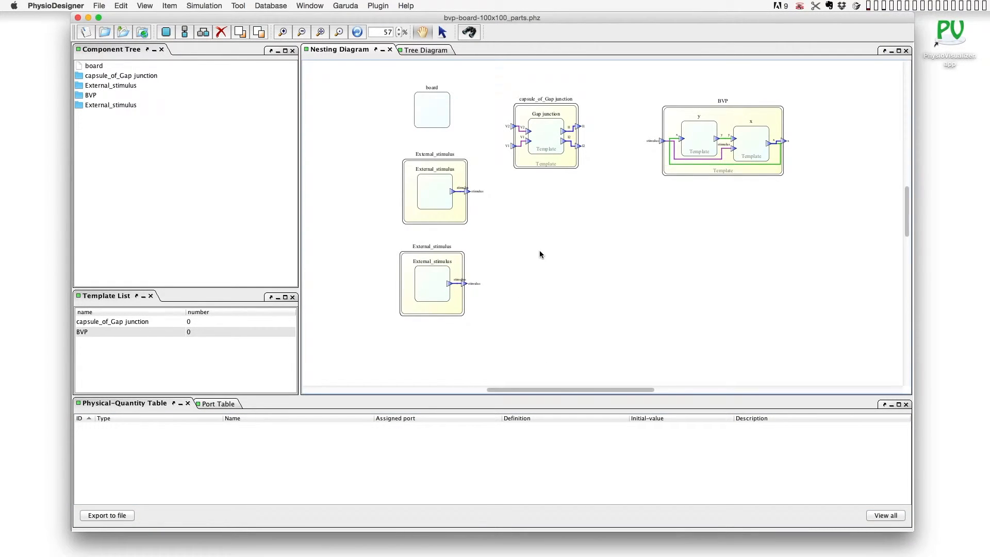
mouse_move(262, 4)
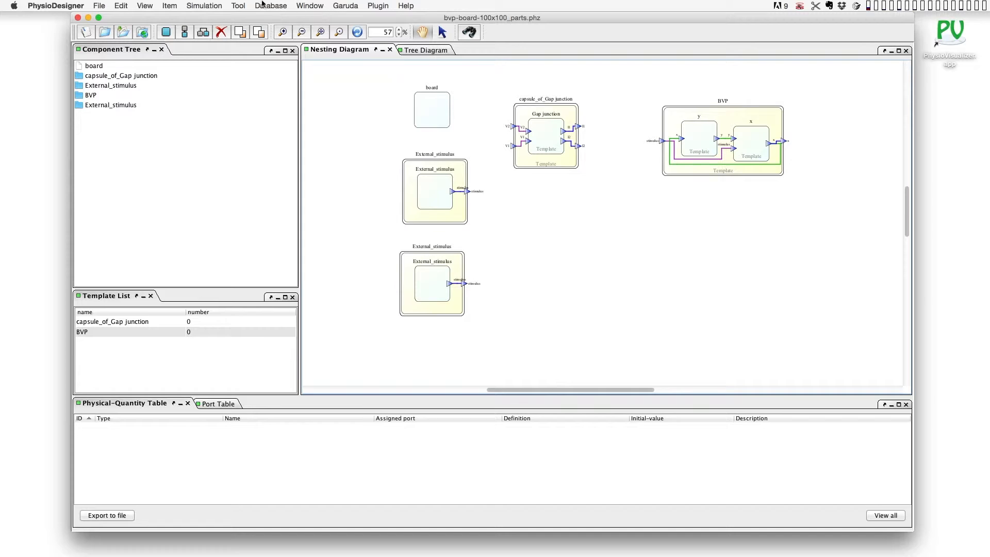
- Start creating modules from board.vol with the BVP template and joint label 'gap'
click(239, 6)
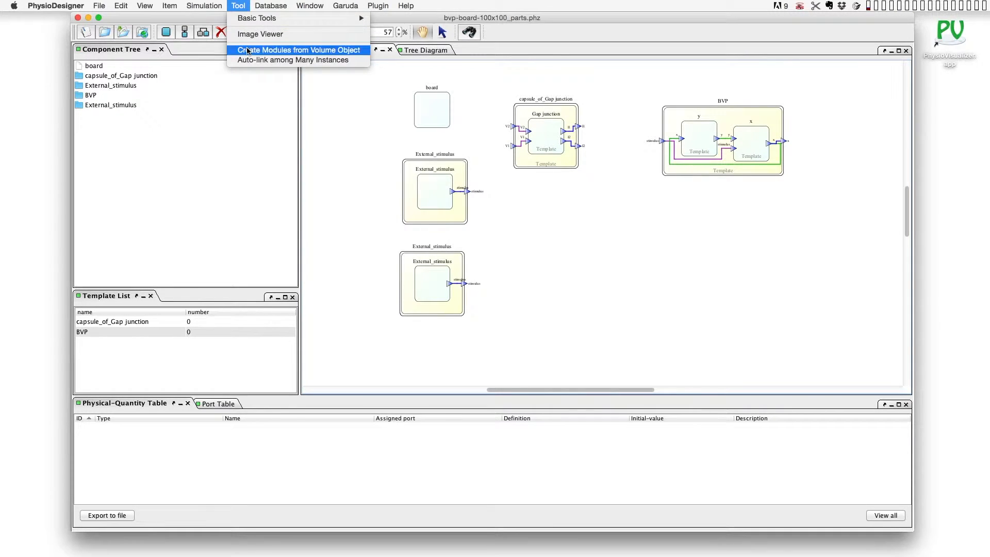
click(298, 50)
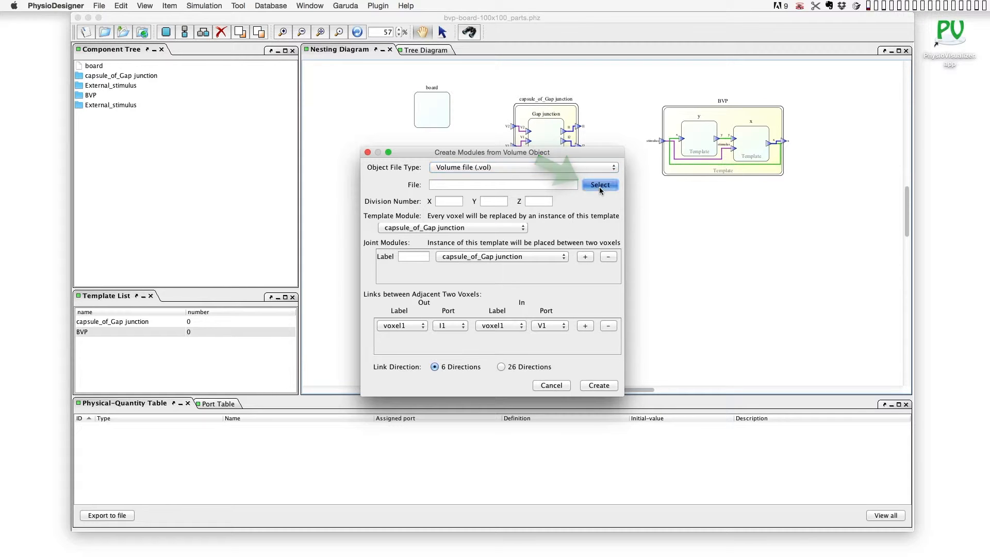
click(599, 184)
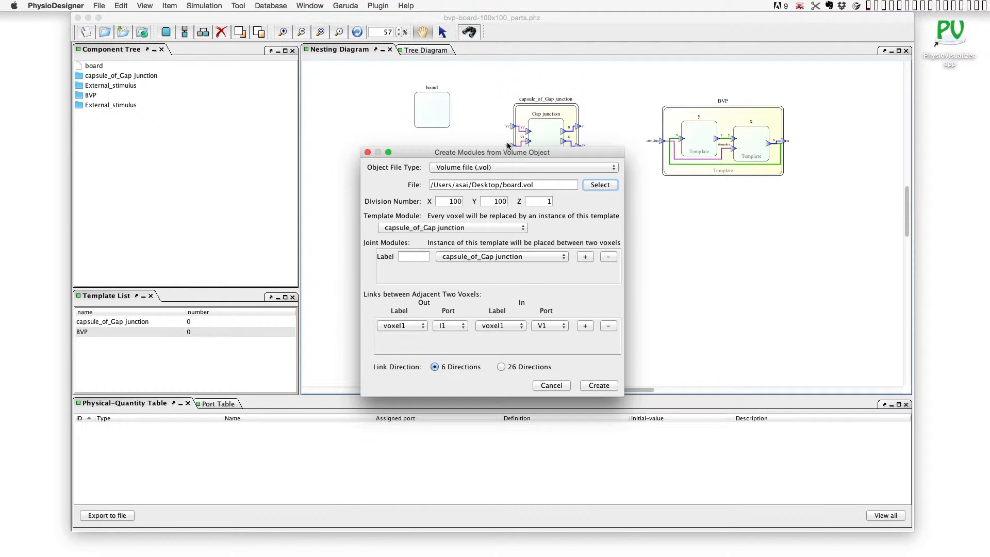
click(453, 228)
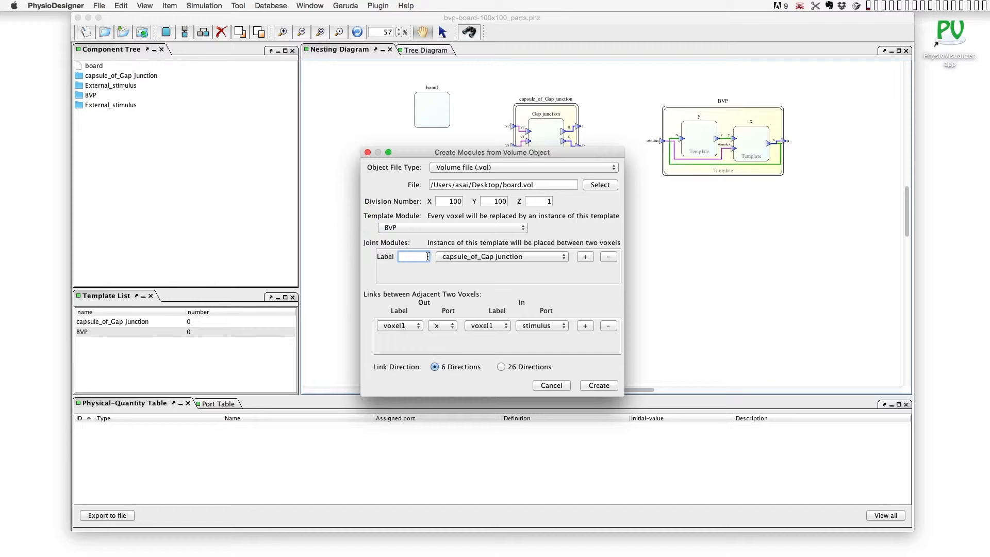
text(gap)
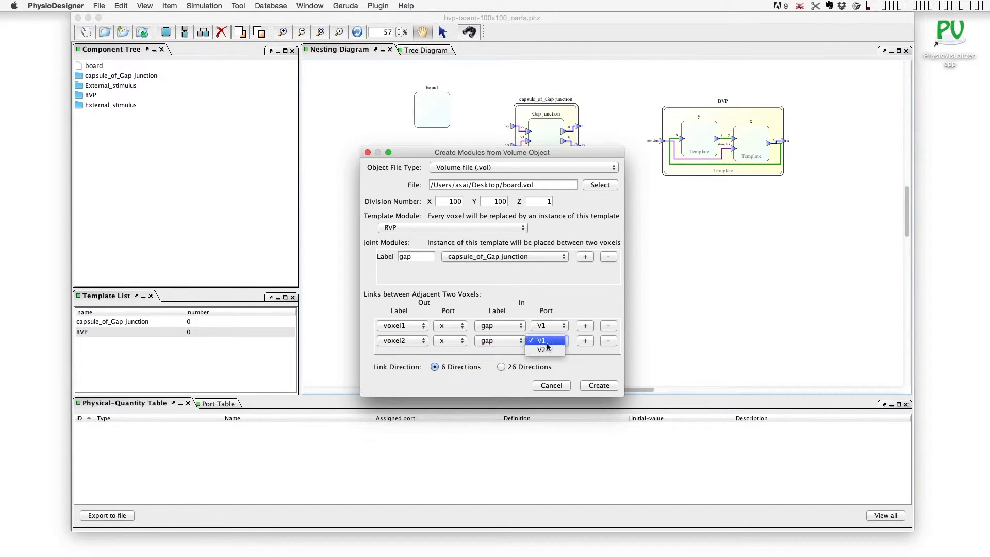
- Link voxel x to gap V1/V2 and gap I1/I2 to voxel stimulus
click(540, 350)
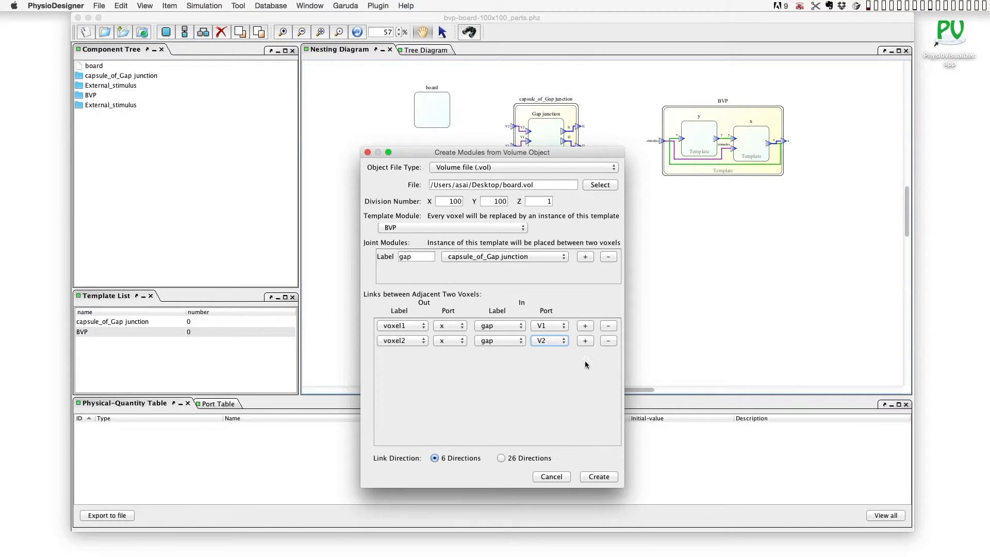
click(584, 340)
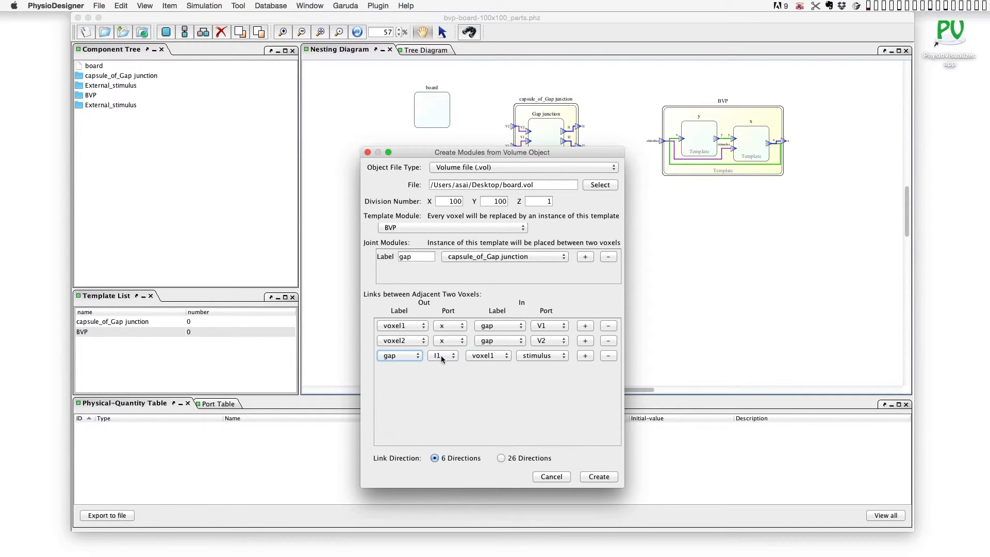
click(584, 355)
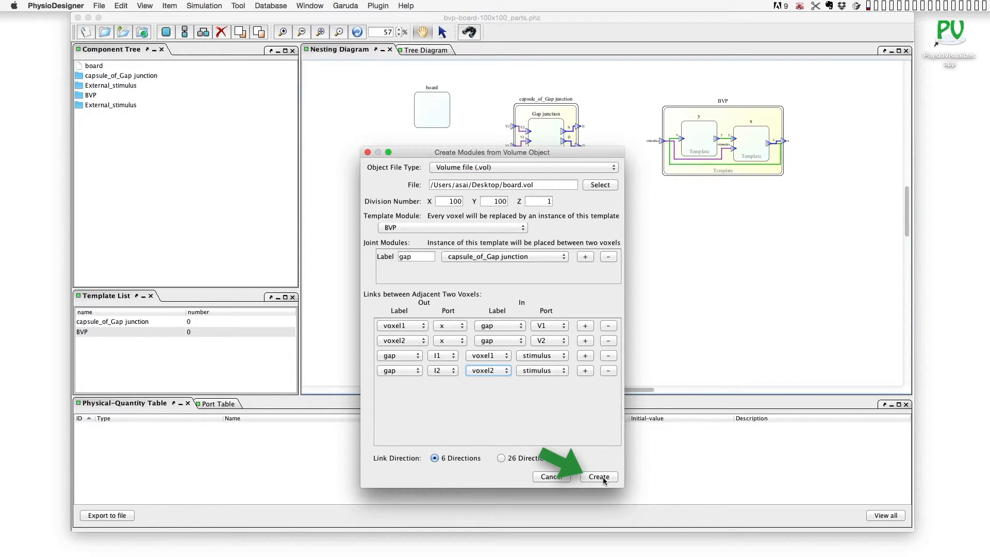
- Create the BVP and gap junction instances, then auto-link stimulus to stim-corner.xml voxels
click(598, 476)
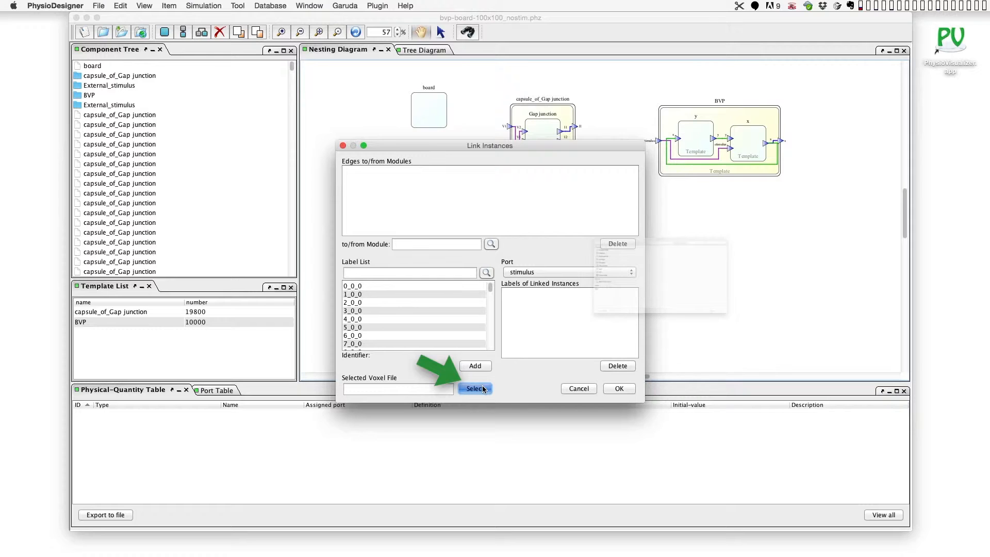
click(475, 388)
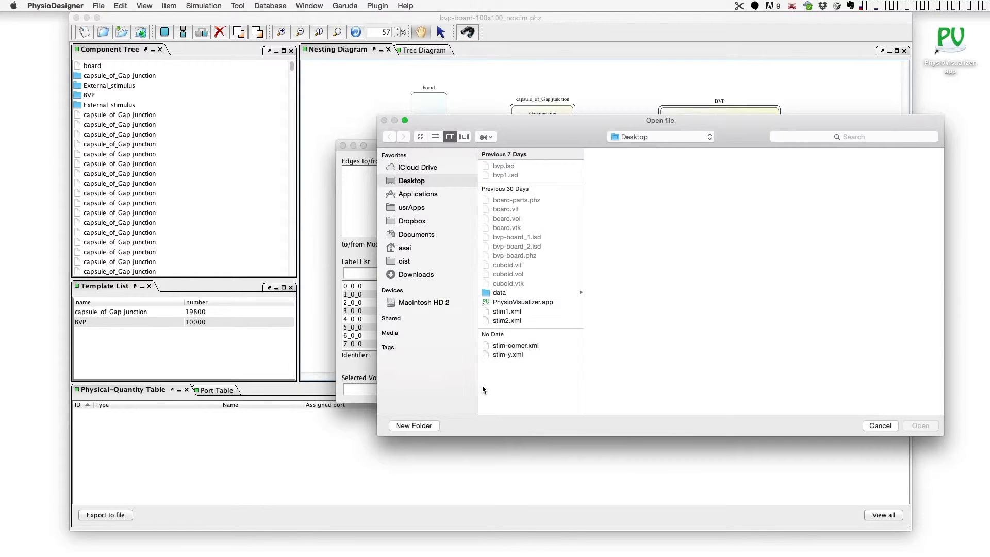
mouse_move(521, 348)
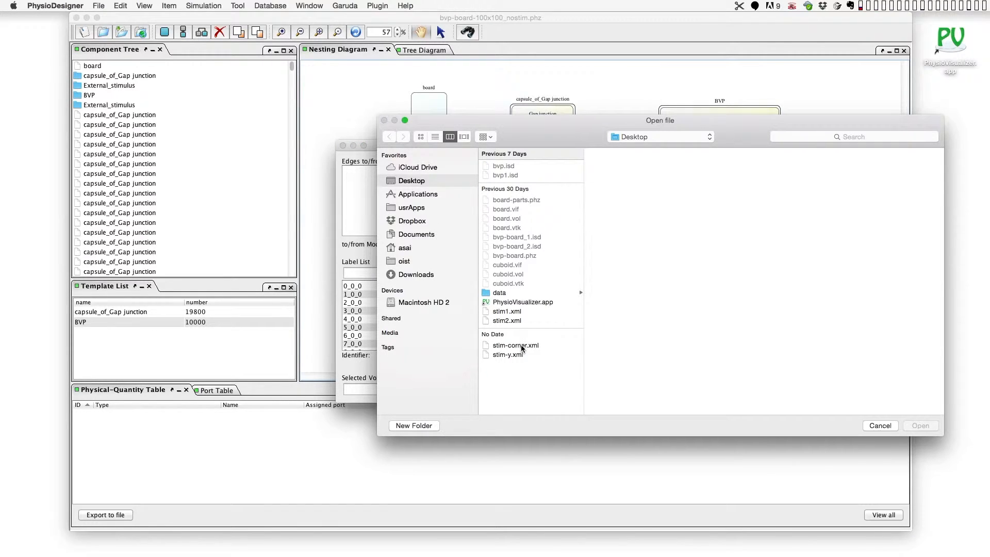
click(515, 345)
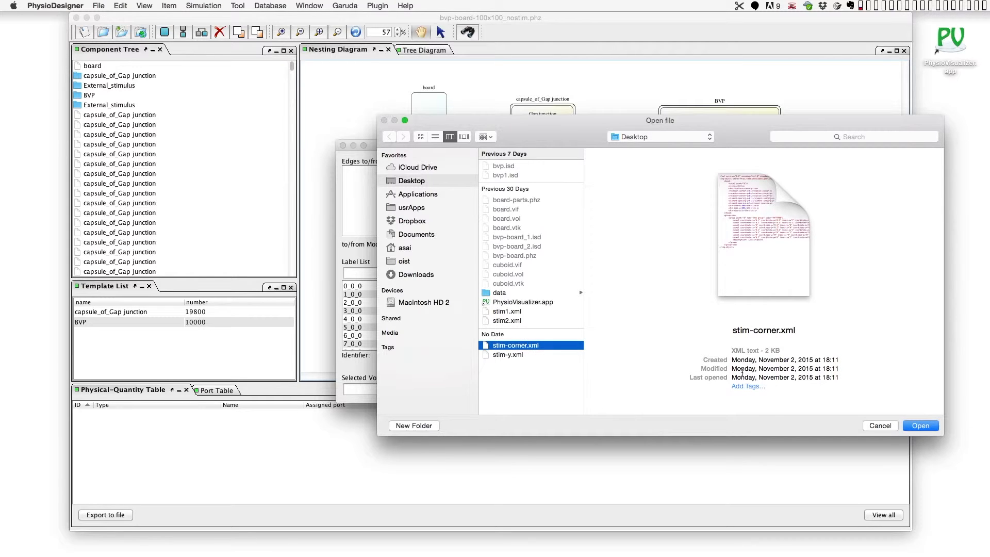
click(920, 425)
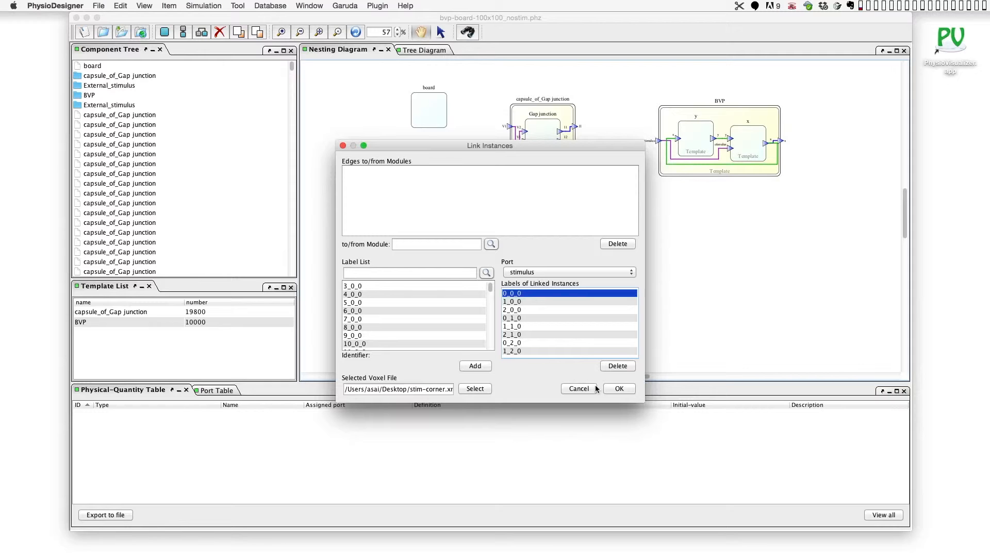
click(618, 388)
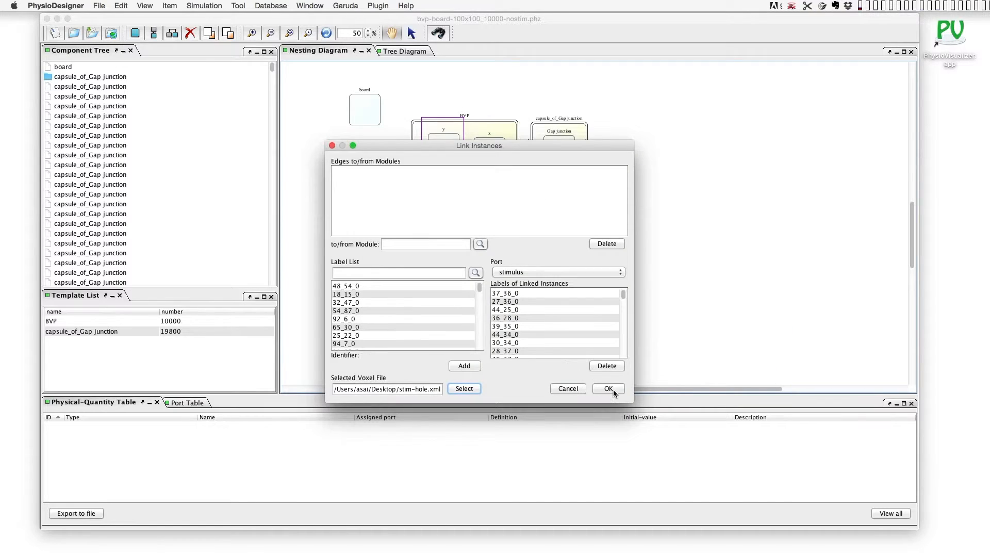
click(607, 388)
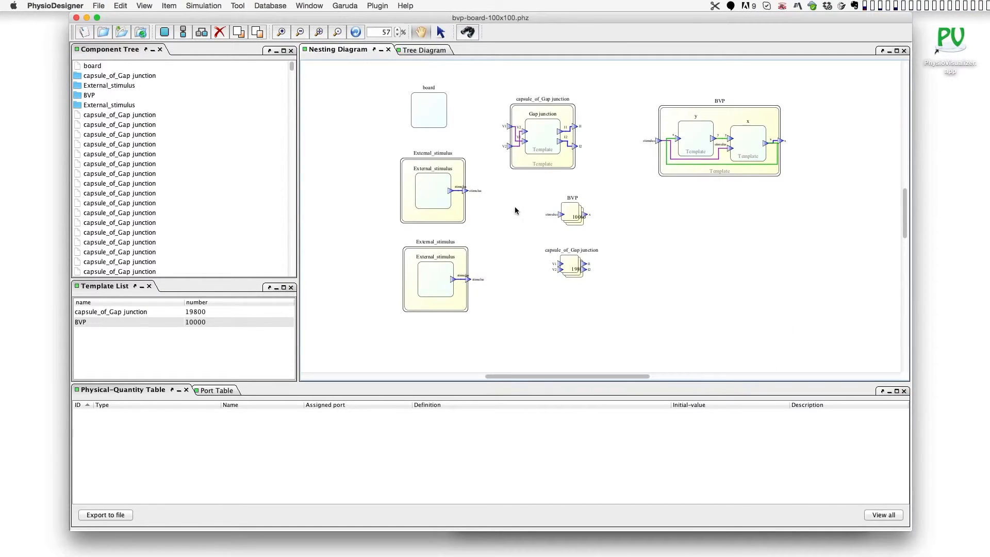
- Send the board model to Flint with x and y as output variables and run it
click(695, 137)
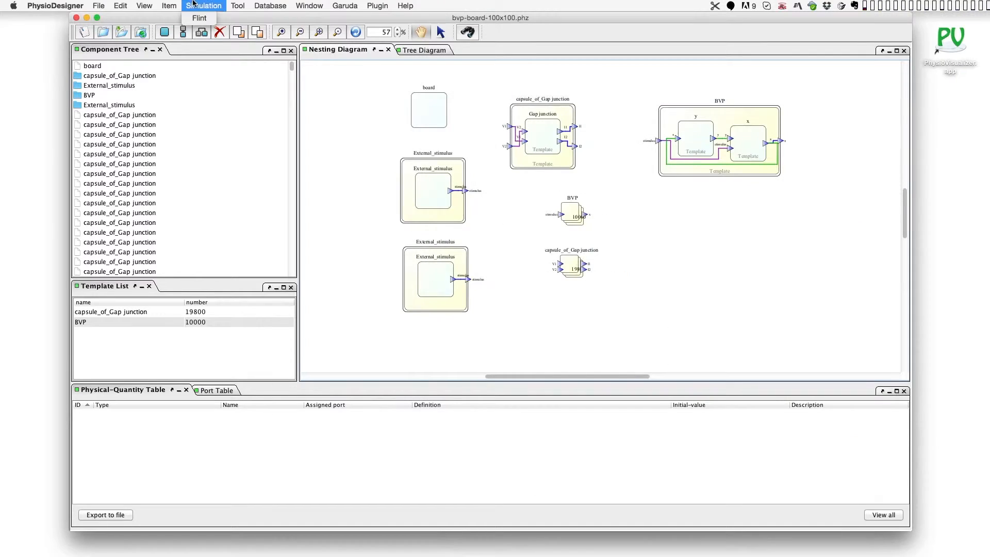
click(199, 17)
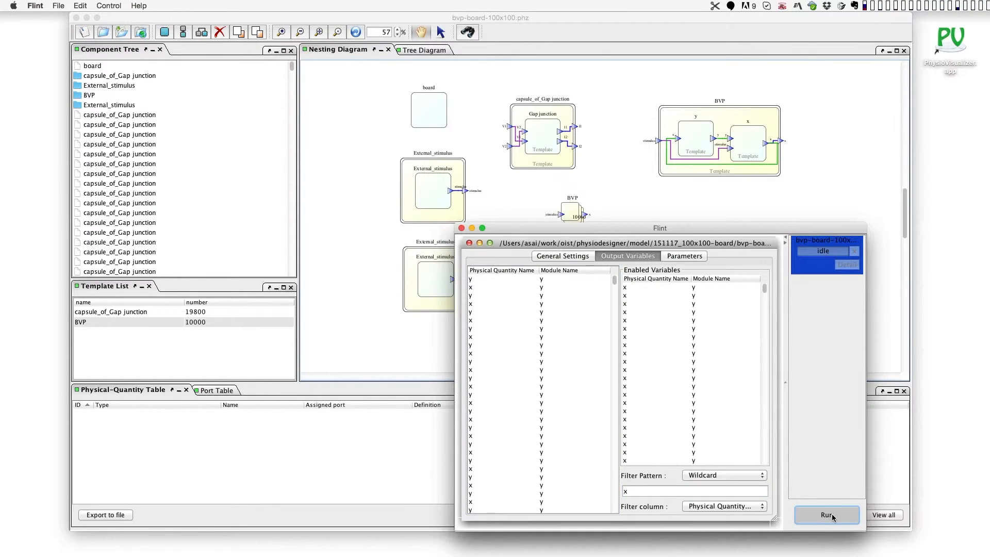
click(826, 515)
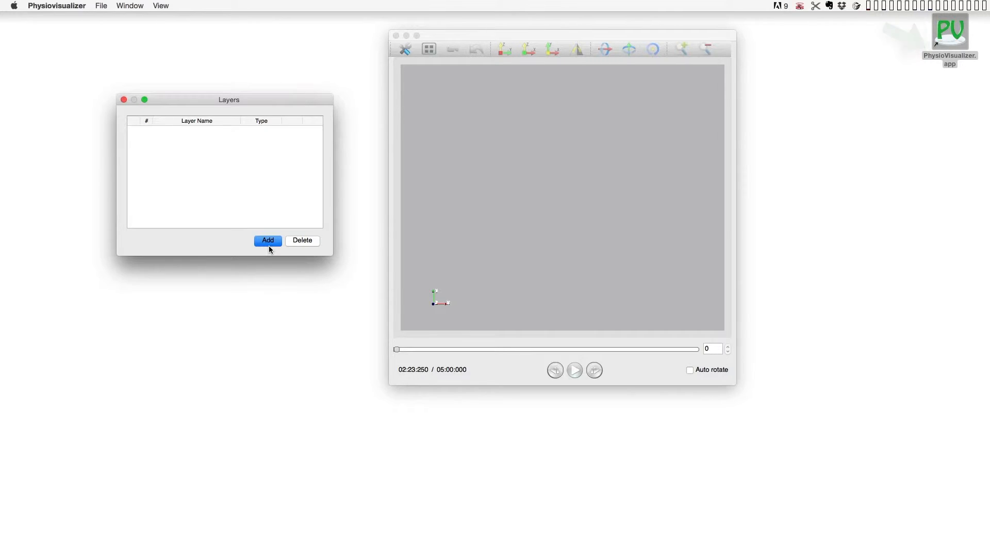
- Add data layer BVP_on_board: Flint x output, range −2 to 2, grid 100 × 100 × 1
click(267, 240)
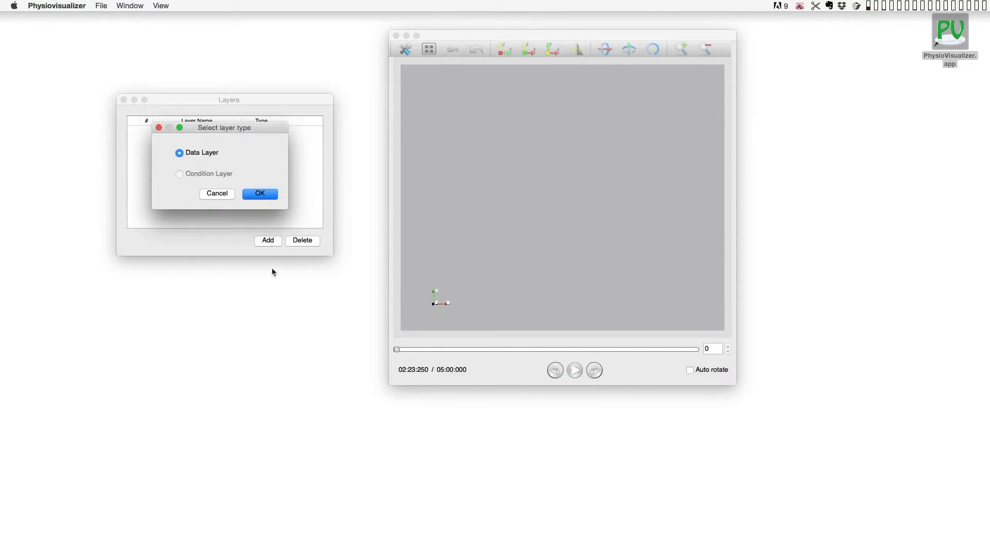
click(259, 193)
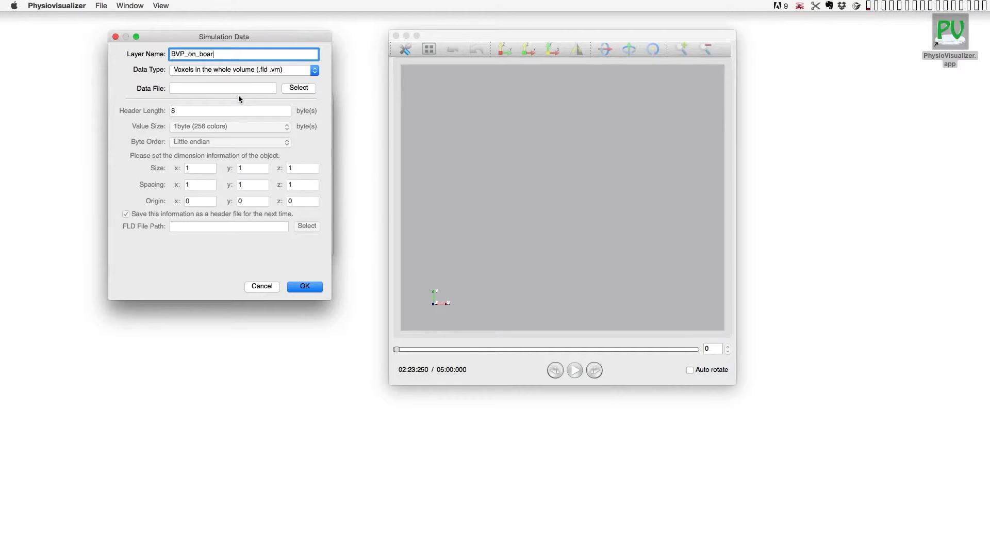
click(298, 88)
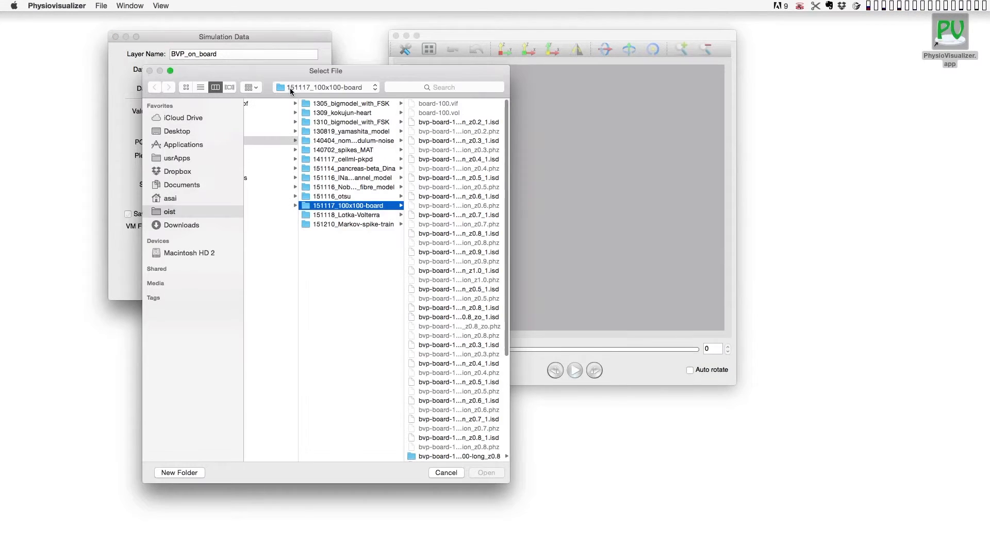
click(486, 472)
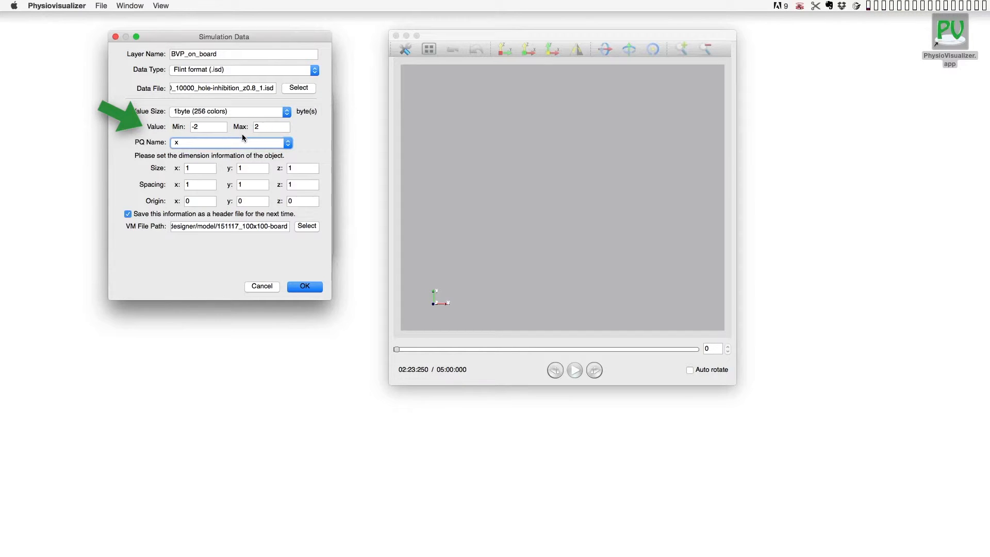
click(200, 168)
text(00)
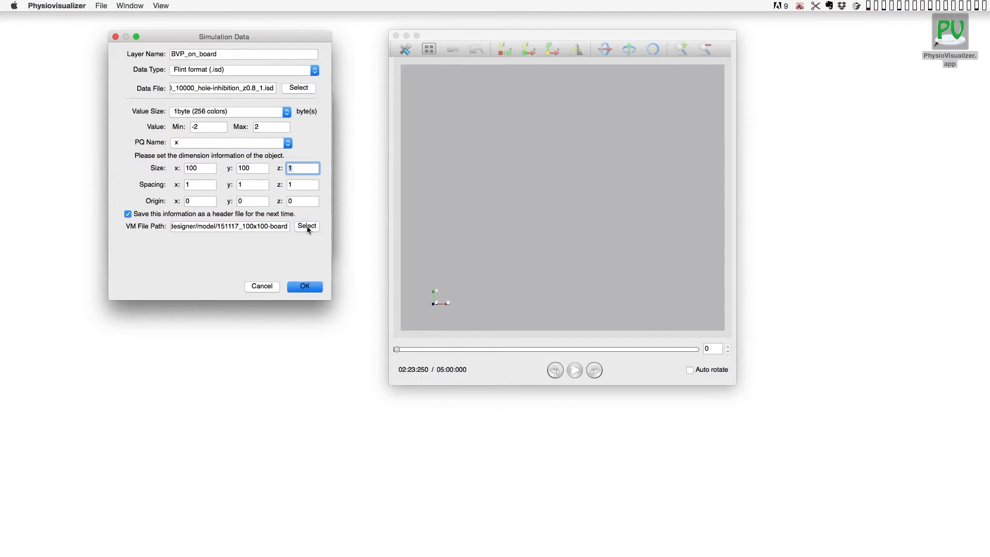
click(307, 225)
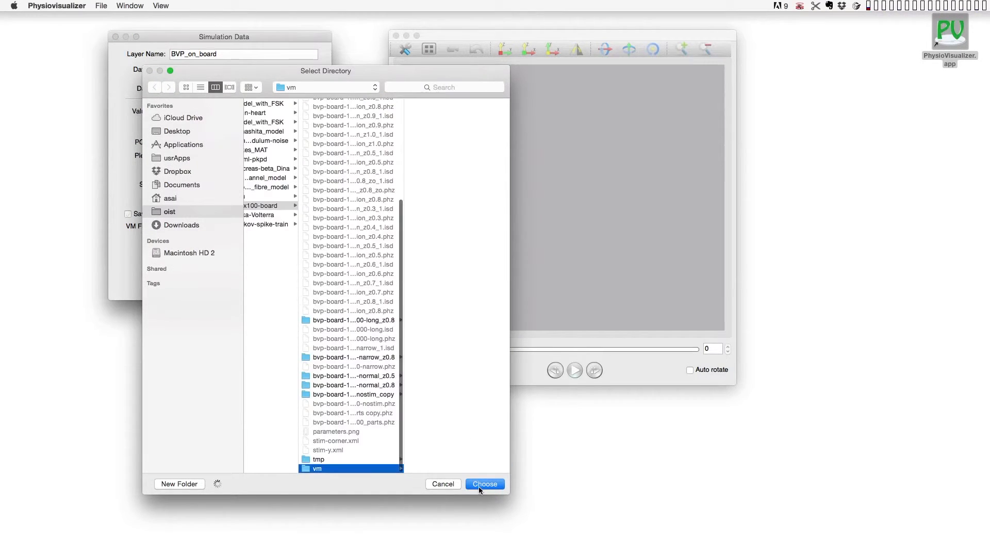
click(484, 484)
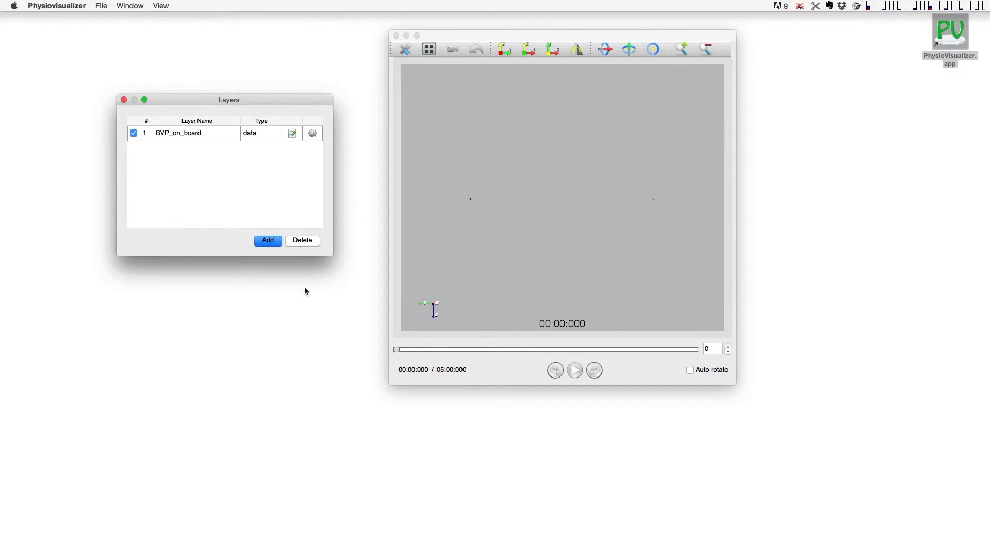
- Render BVP_on_board as a VTK volume in top view and play the simulation animation
click(161, 6)
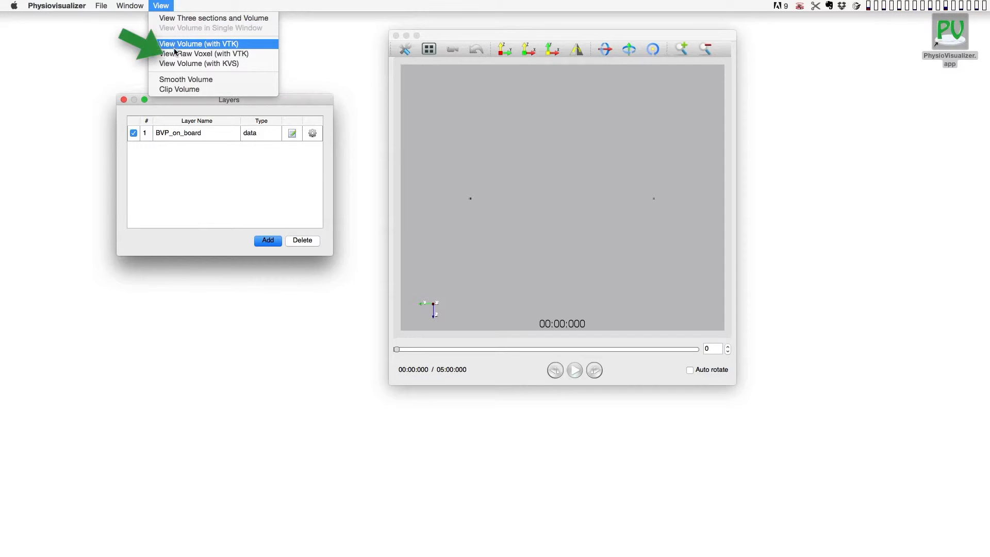
click(199, 43)
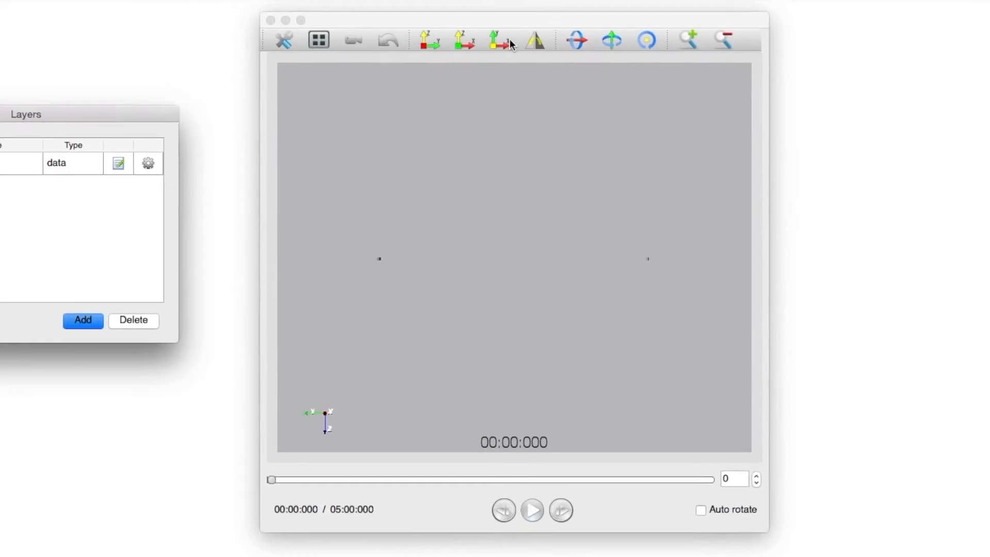
click(453, 39)
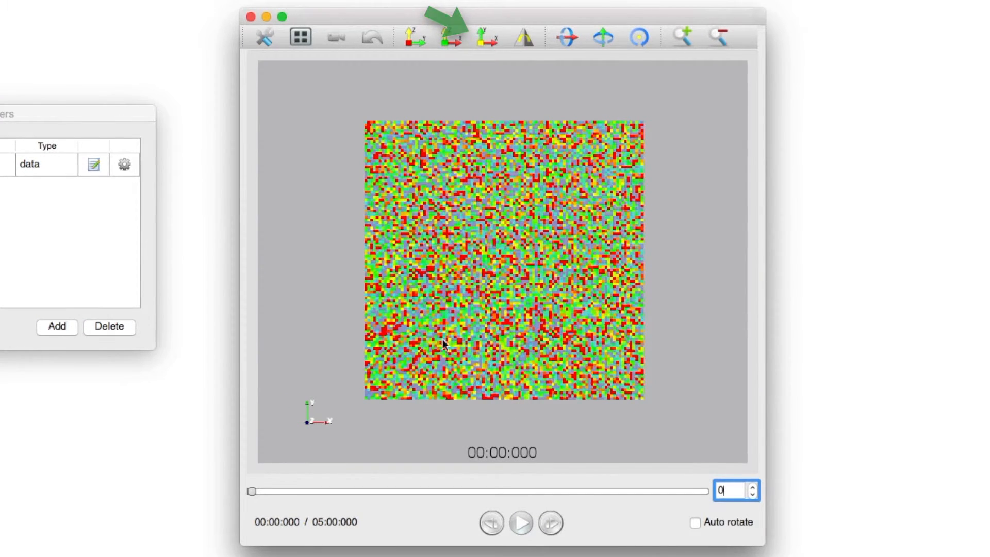
click(520, 522)
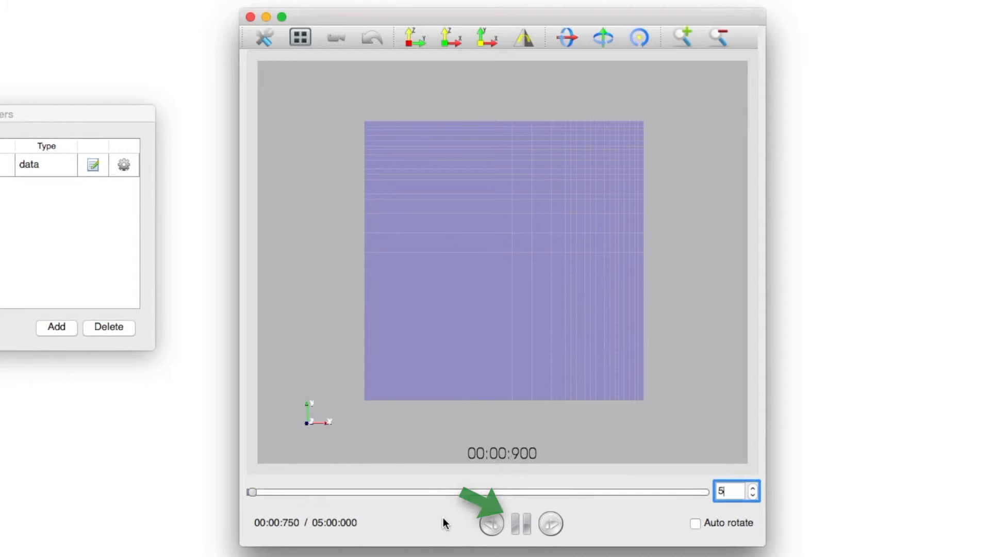
click(491, 524)
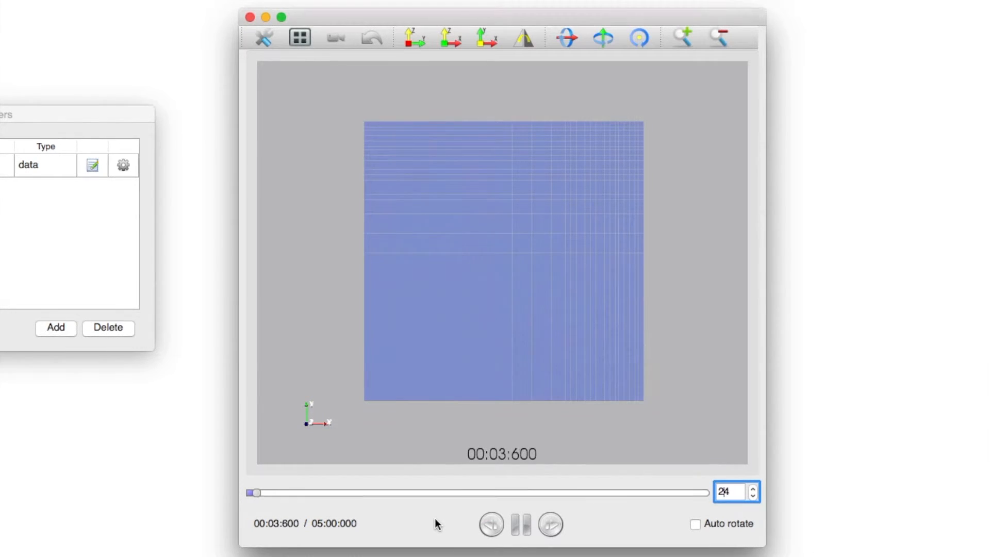